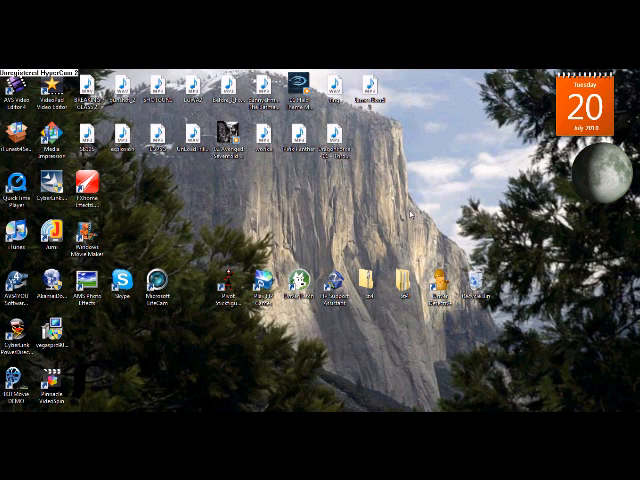
# - Launch Windows Movie Maker from its desktop shortcut
pyautogui.click(90, 240)
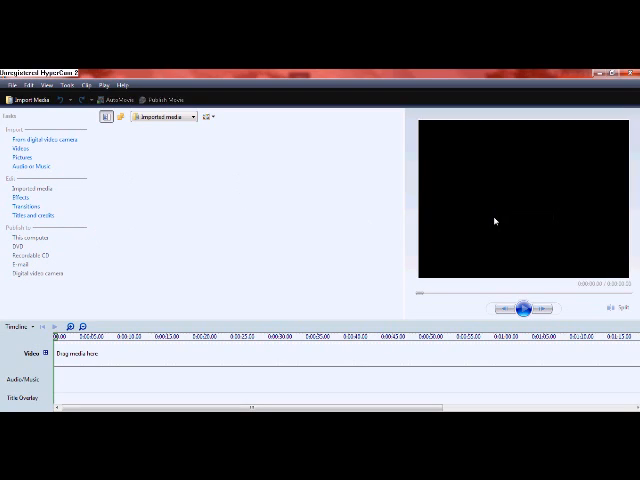
pyautogui.moveTo(102, 353)
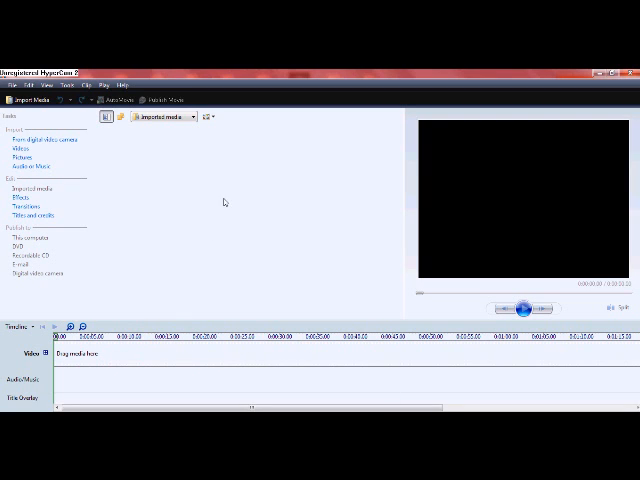
# - Show the Movie Maker video effects collection and scroll down through the effects list
pyautogui.click(22, 198)
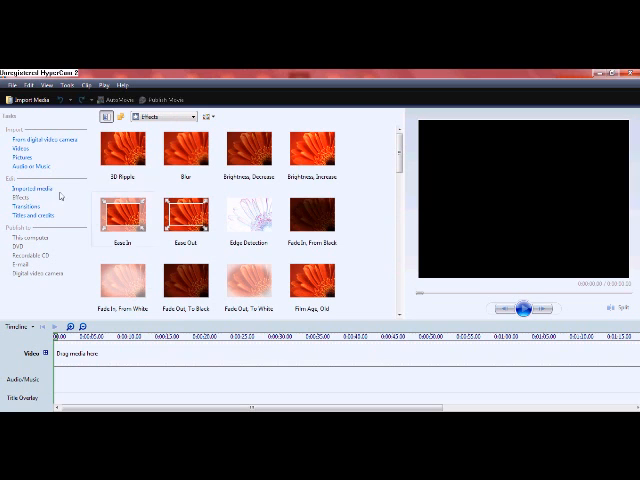
pyautogui.scroll(-3)
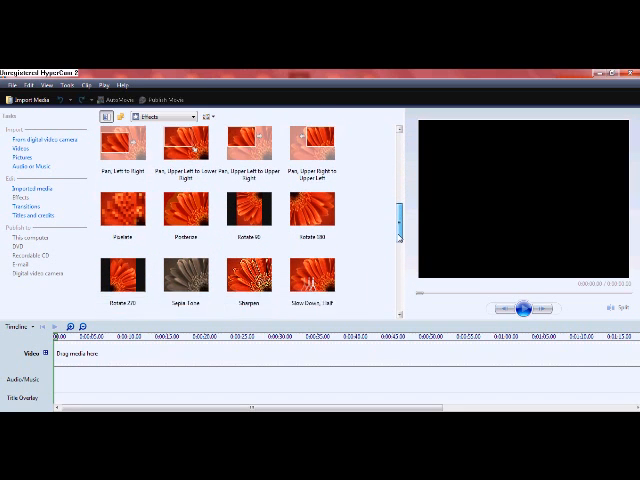
pyautogui.scroll(-3)
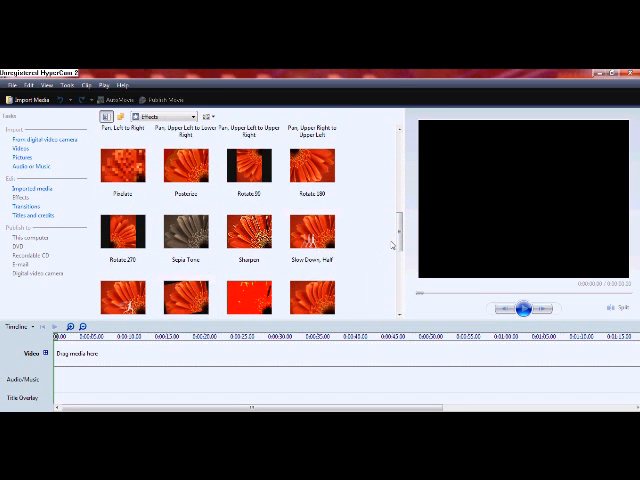
pyautogui.scroll(-3)
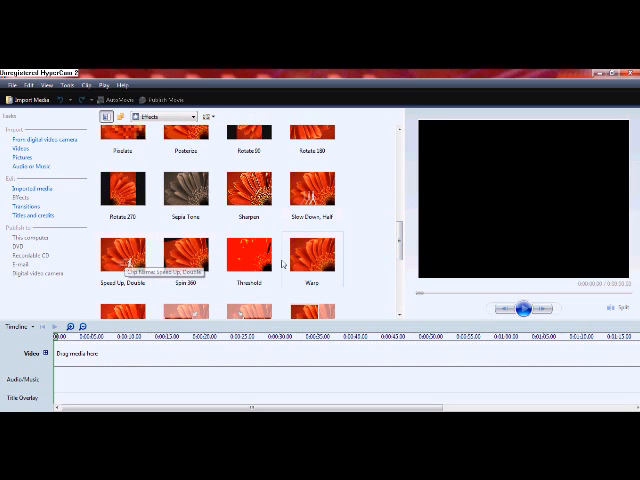
pyautogui.scroll(-3)
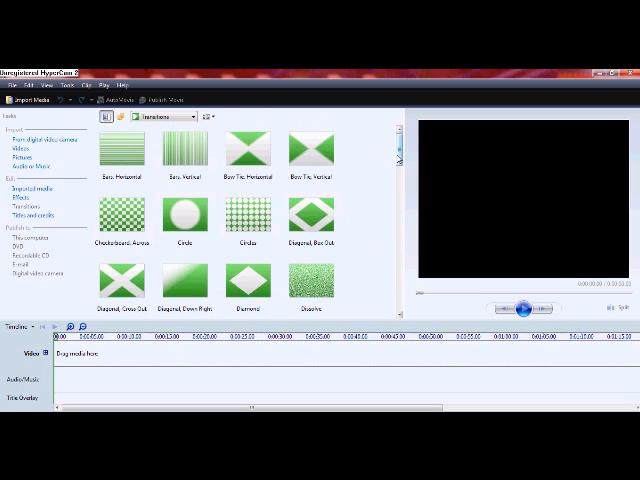
pyautogui.scroll(-3)
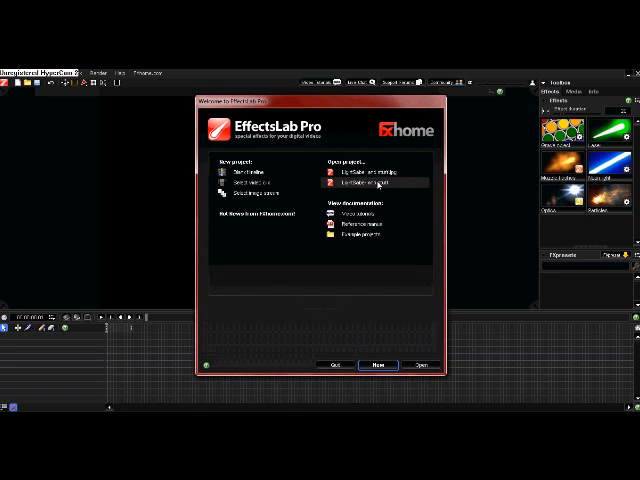
# - Open the lightsaber example project and close the FXhome product information window
pyautogui.click(378, 181)
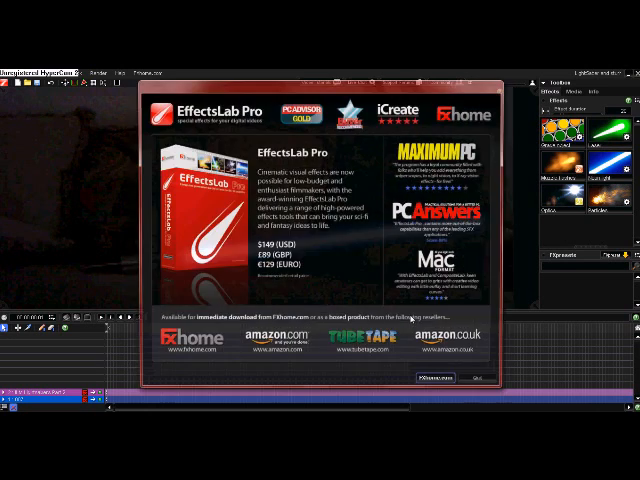
pyautogui.click(488, 377)
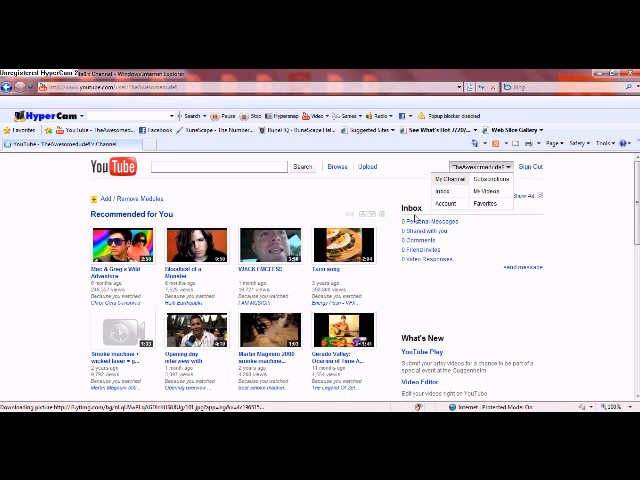
pyautogui.moveTo(408, 265)
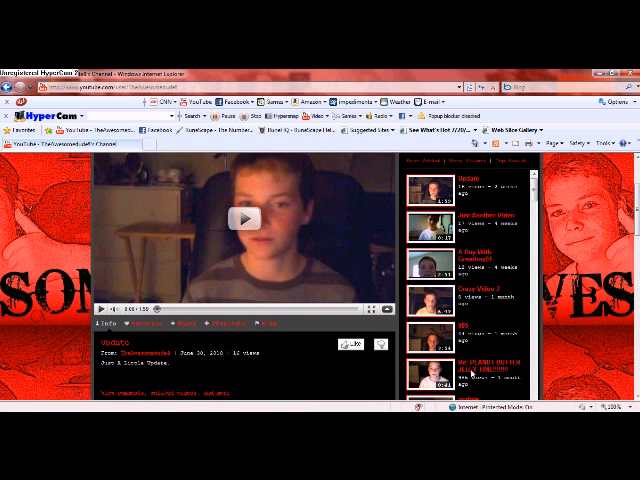
# - Scroll down the channel page to its profile details, friends list and comments
pyautogui.scroll(-3)
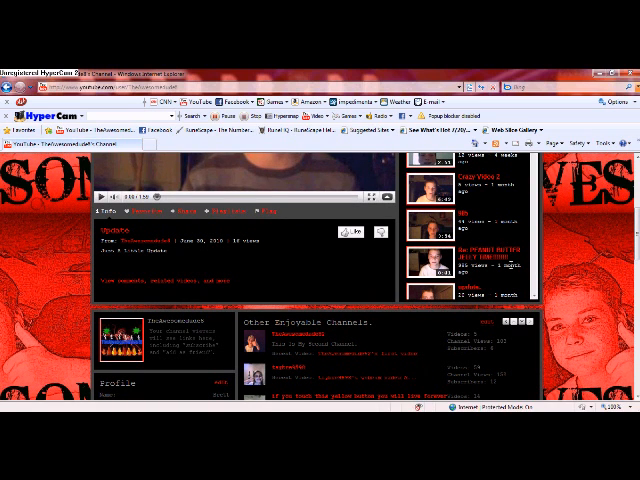
pyautogui.scroll(-3)
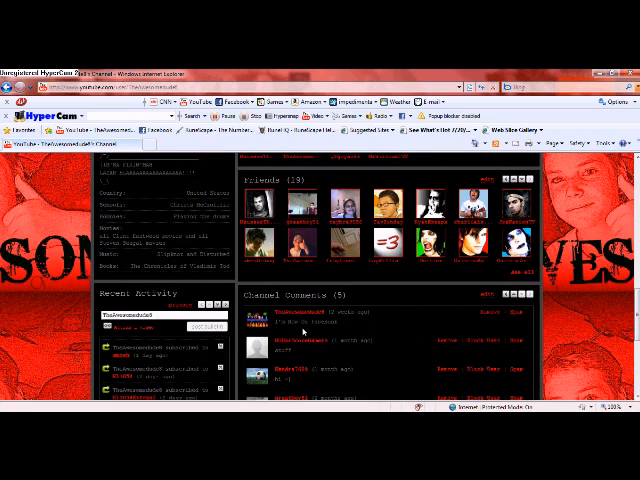
pyautogui.moveTo(302, 332)
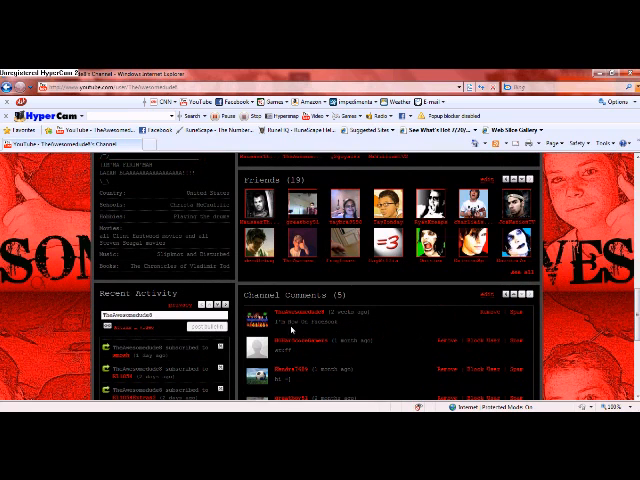